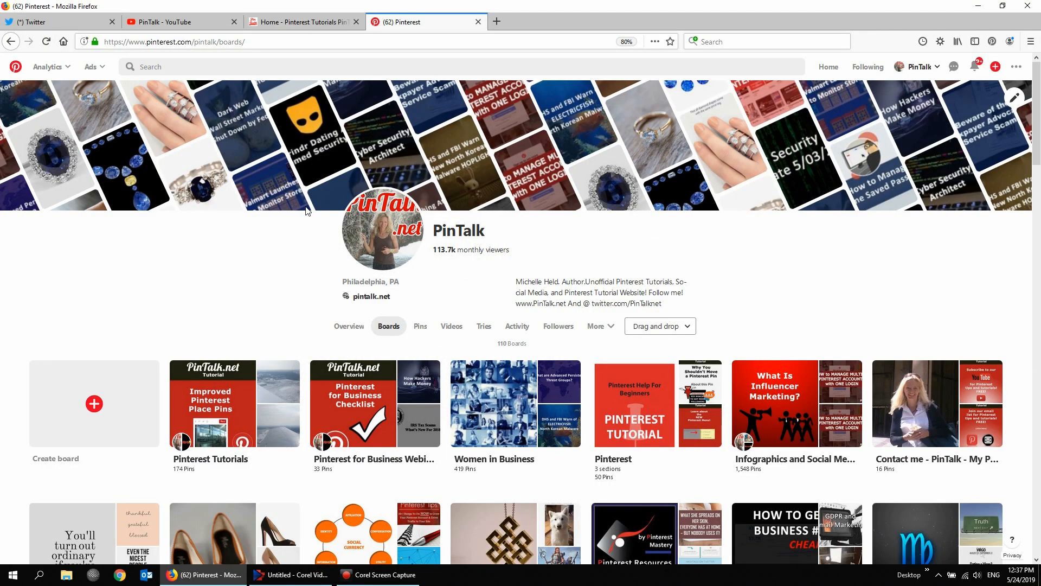
mouse_move(251, 138)
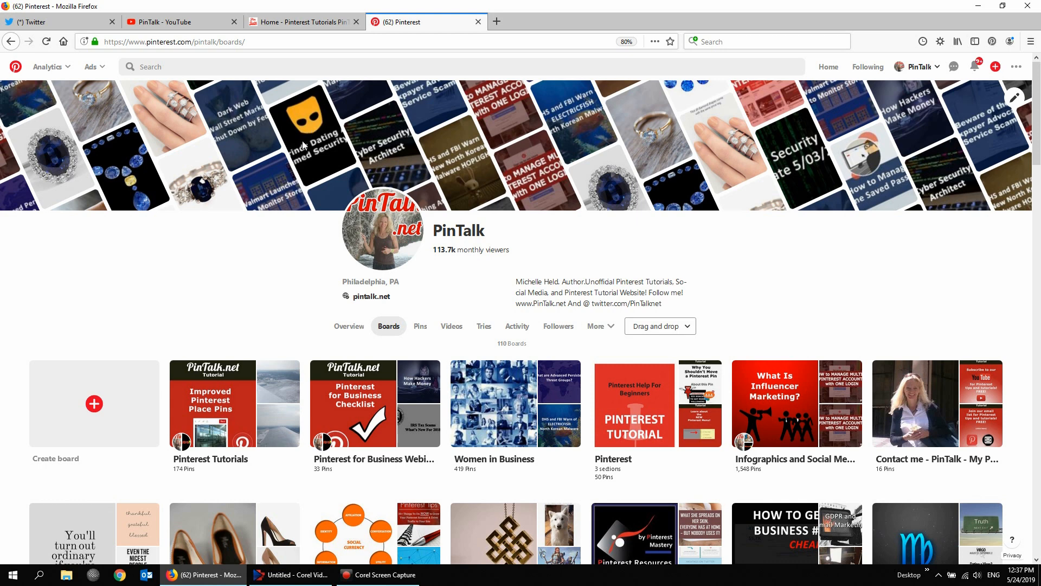
mouse_move(327, 313)
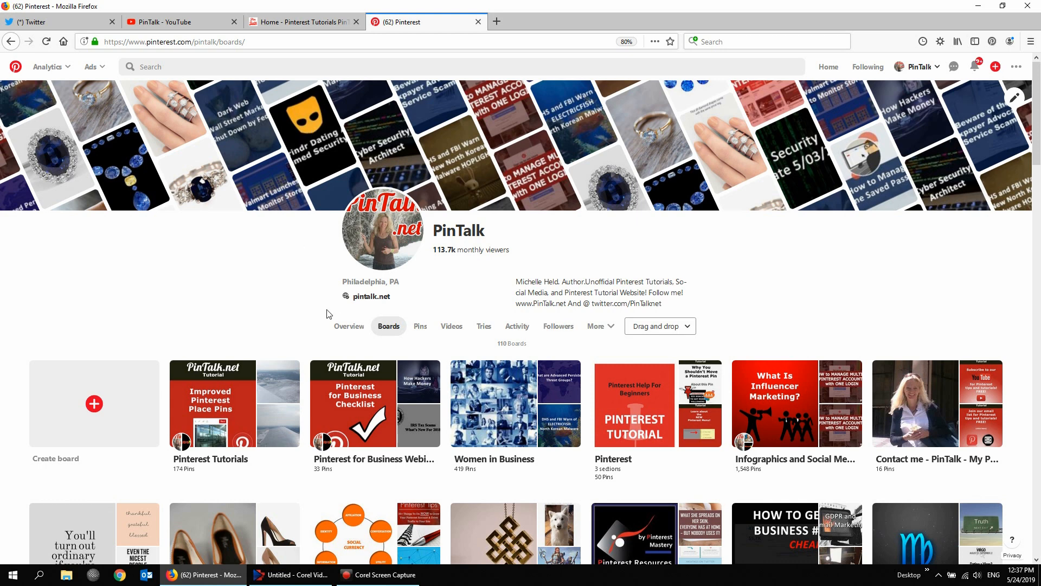
mouse_move(208, 285)
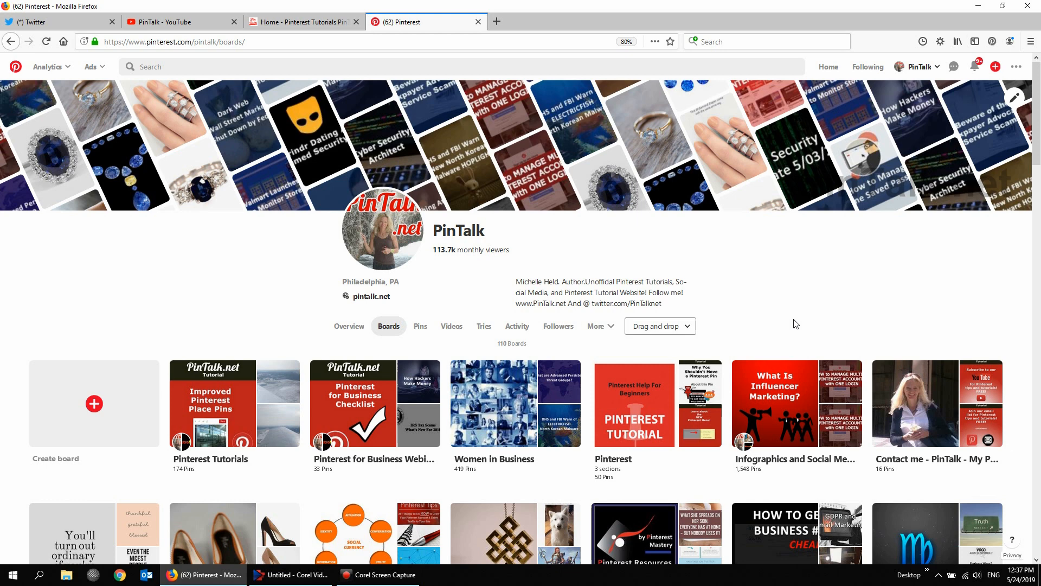
mouse_move(198, 213)
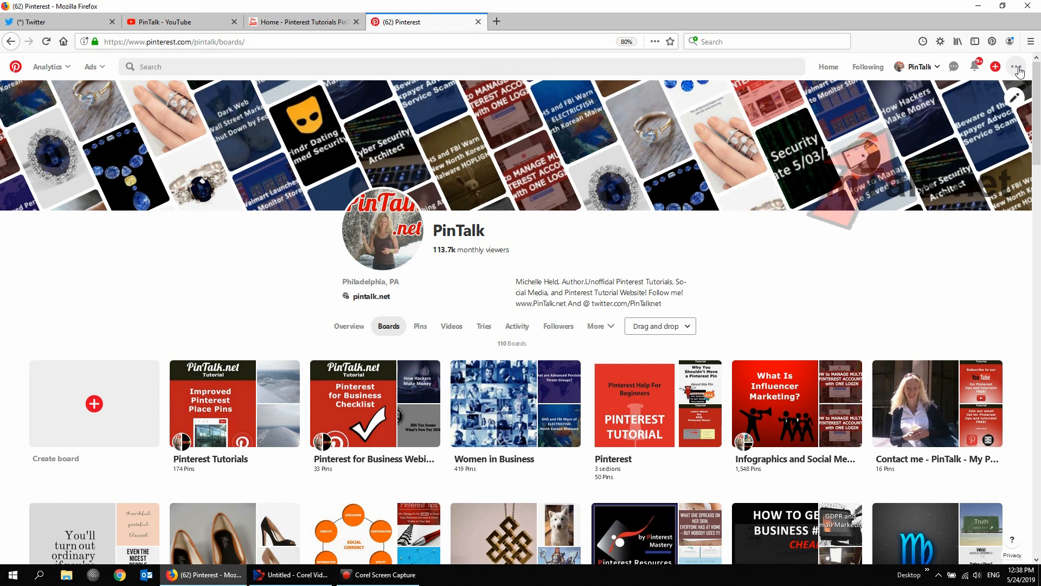
- Choose Settings from the top-right menu to reach the PinTalk Edit profile page
left_click(1015, 66)
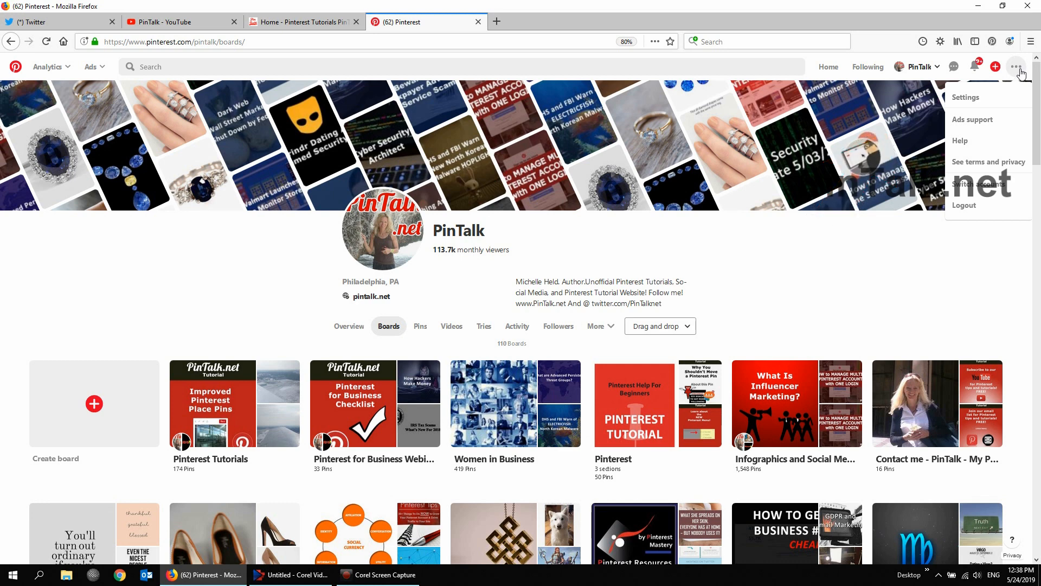
left_click(965, 97)
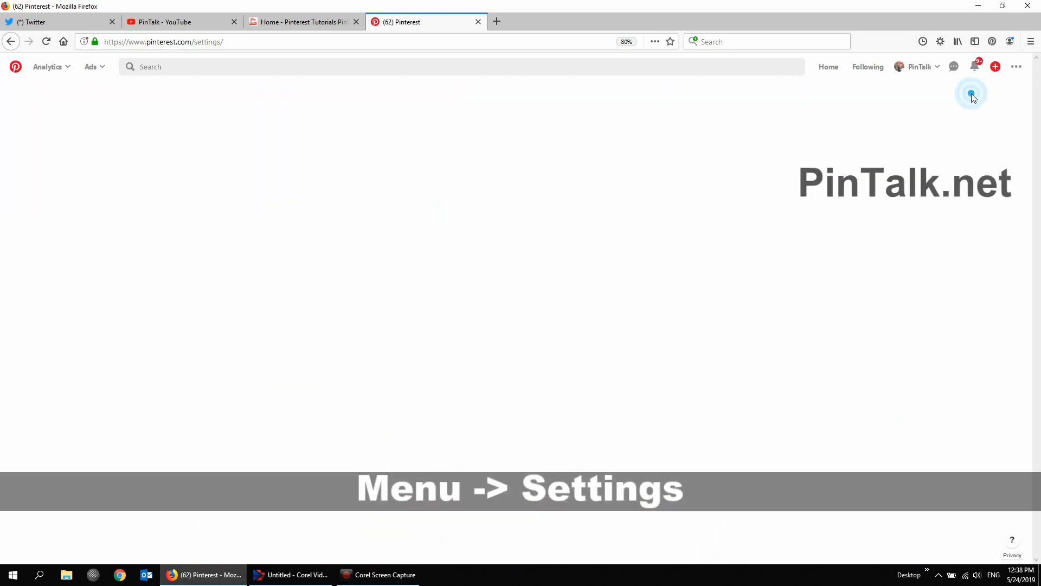
left_click(971, 92)
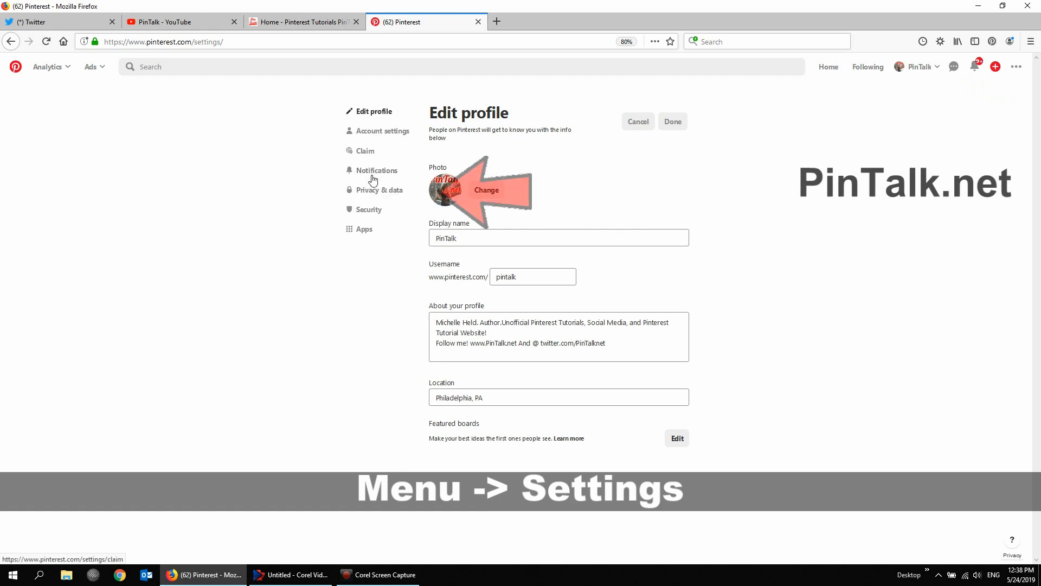
mouse_move(381, 190)
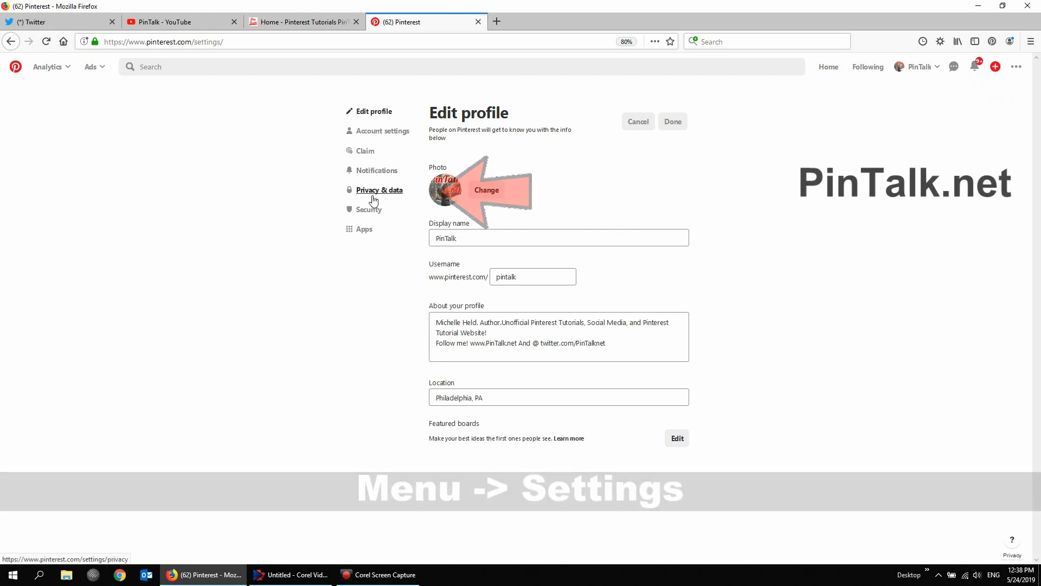
- Go to Privacy & data to view the Search Privacy and Personalization options
left_click(381, 189)
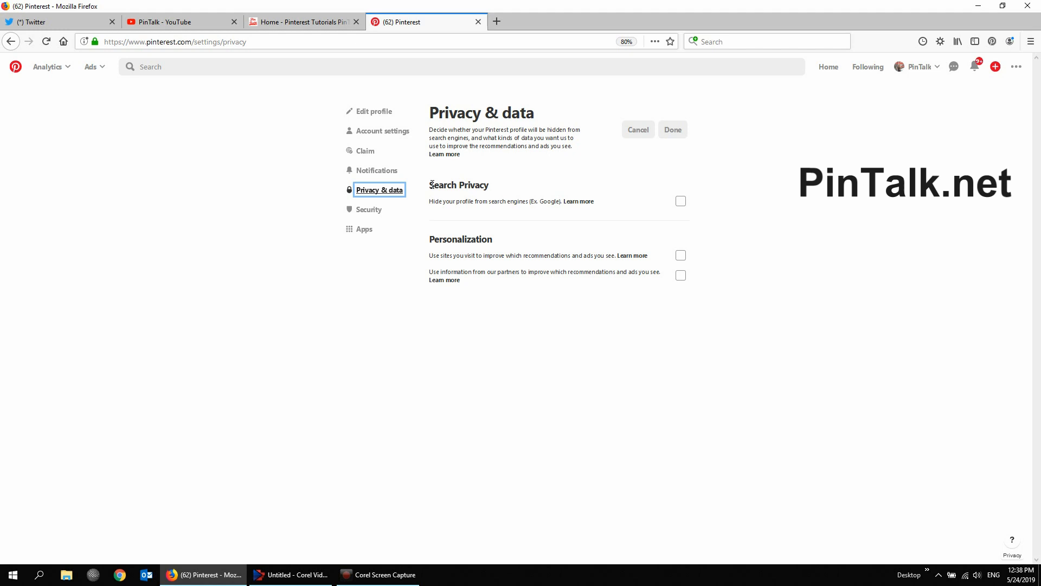
left_click_drag(429, 184, 594, 202)
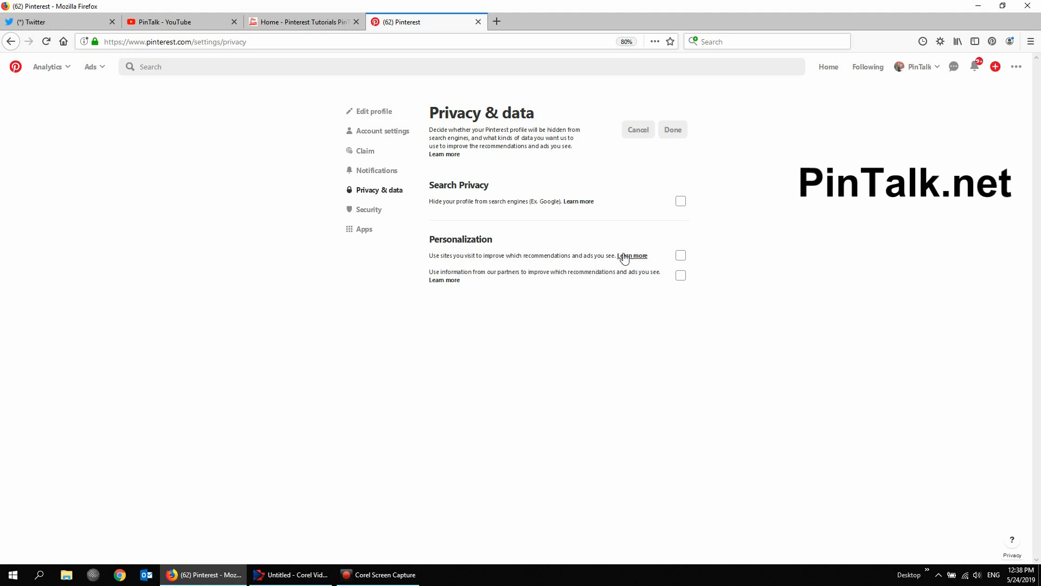
- Open the Personalization and data help article and scroll to 'Turn off personalization'
left_click(631, 255)
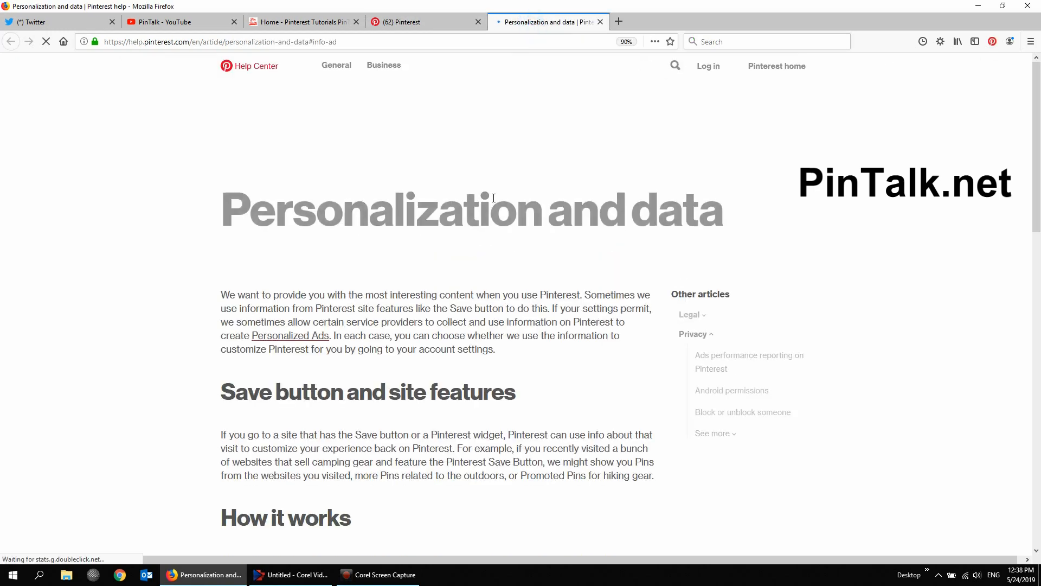
scroll("down", 3)
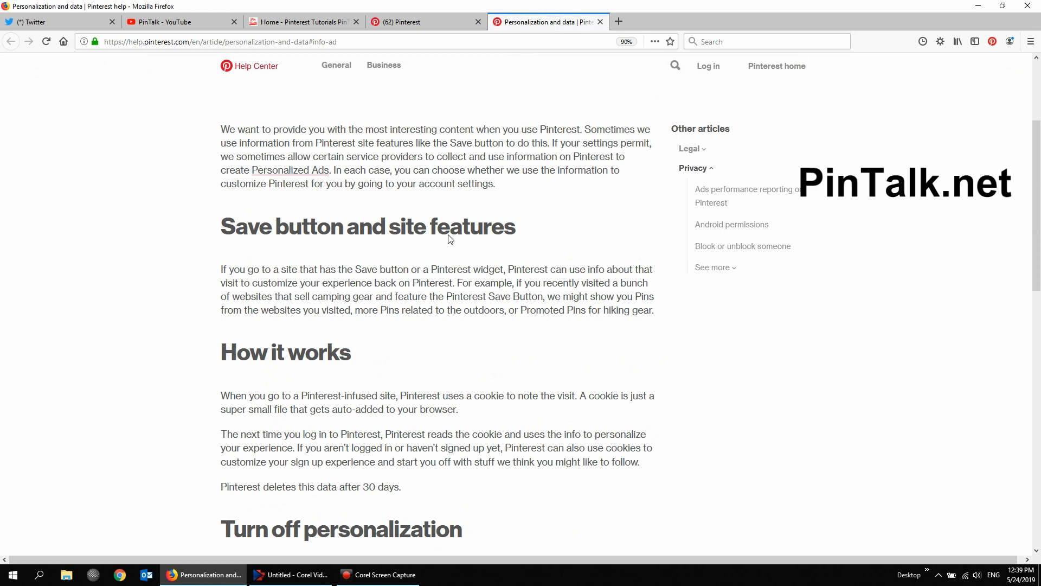
scroll("down", 3)
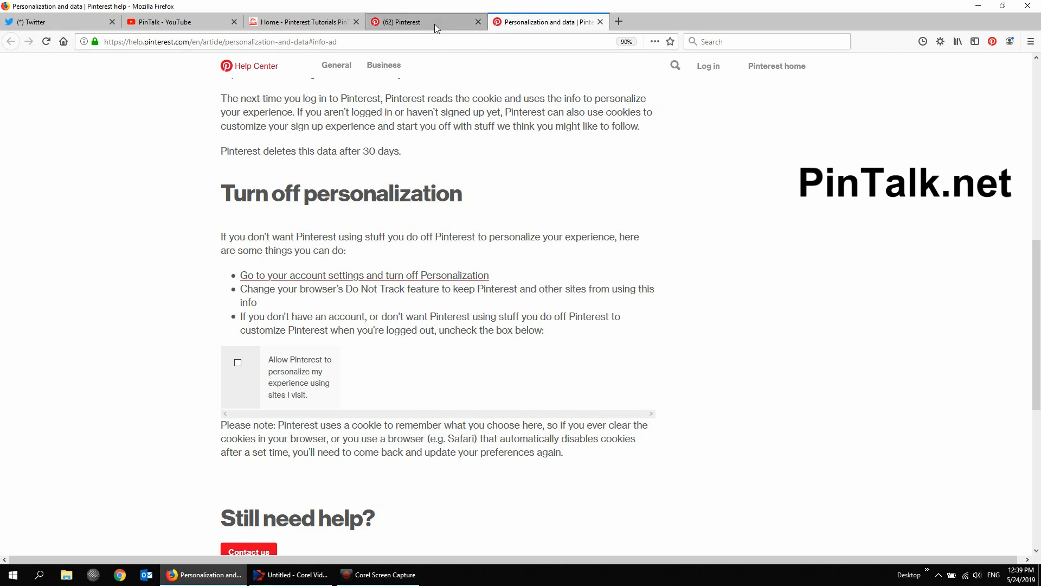
mouse_move(425, 22)
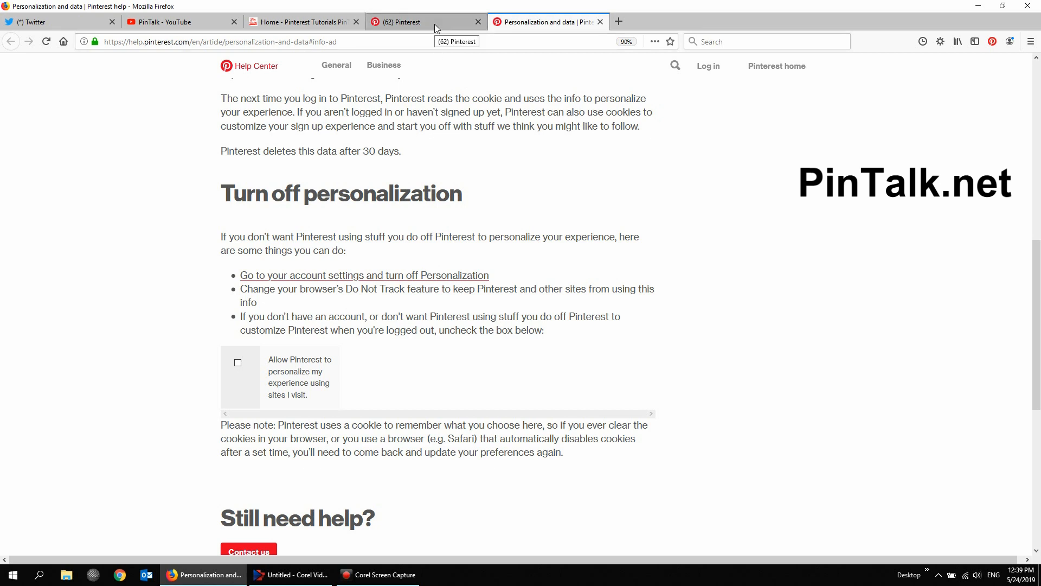
- Return to Pinterest Privacy & data and tick the Personalization checkboxes without saving
left_click(425, 21)
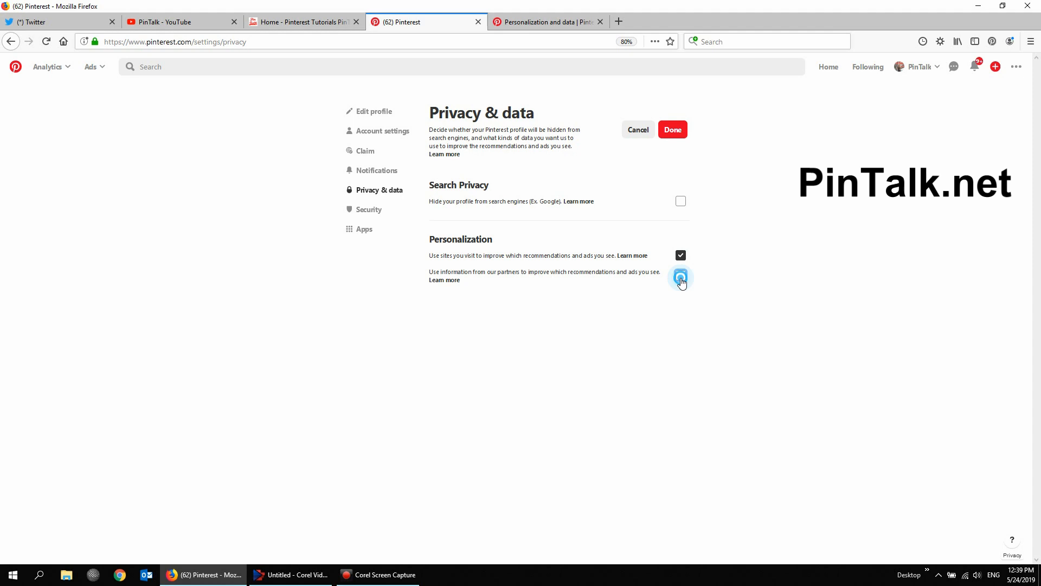
left_click(680, 275)
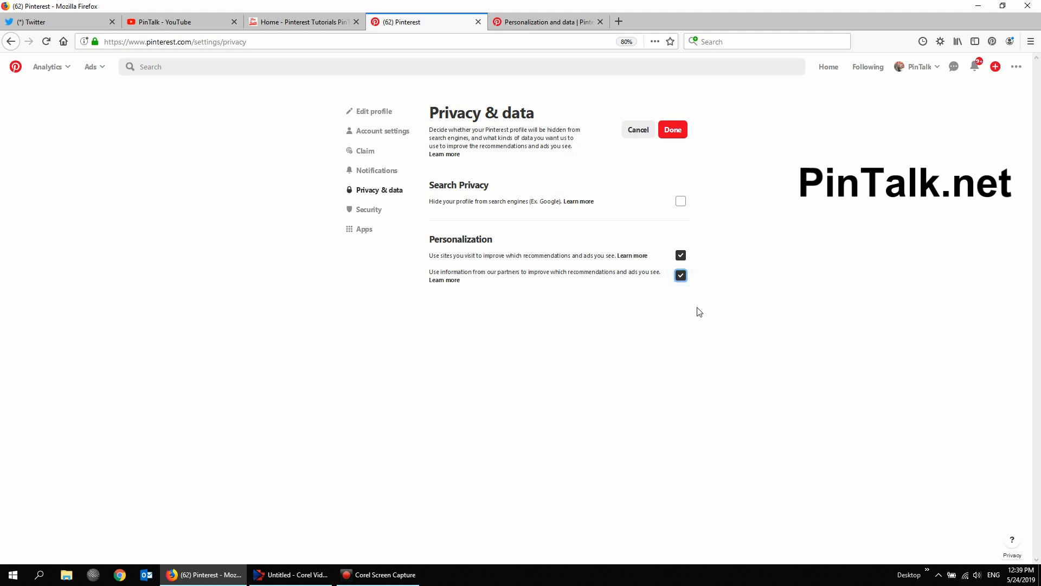
mouse_move(457, 264)
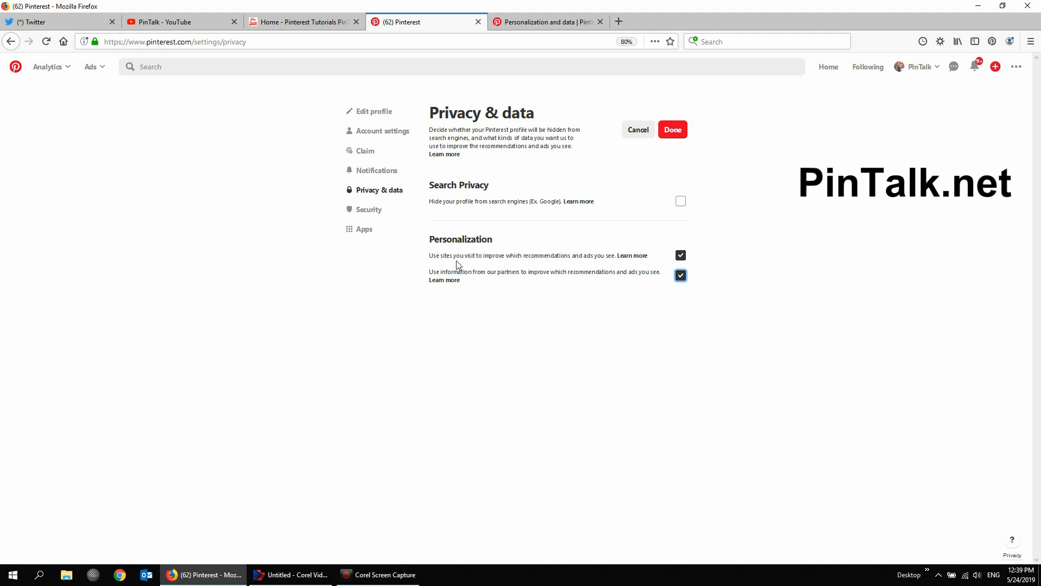
mouse_move(612, 267)
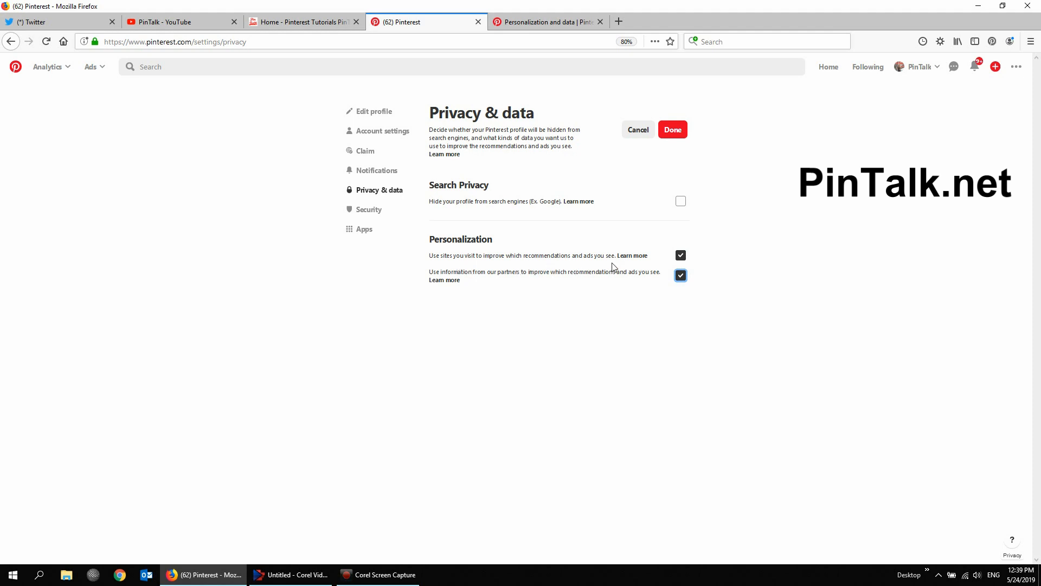
mouse_move(468, 292)
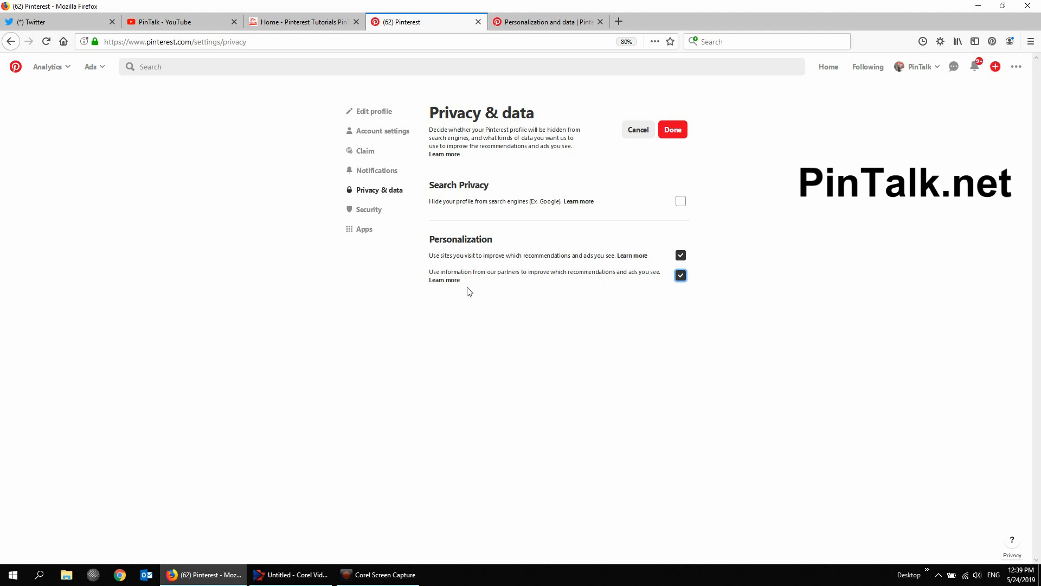
mouse_move(512, 280)
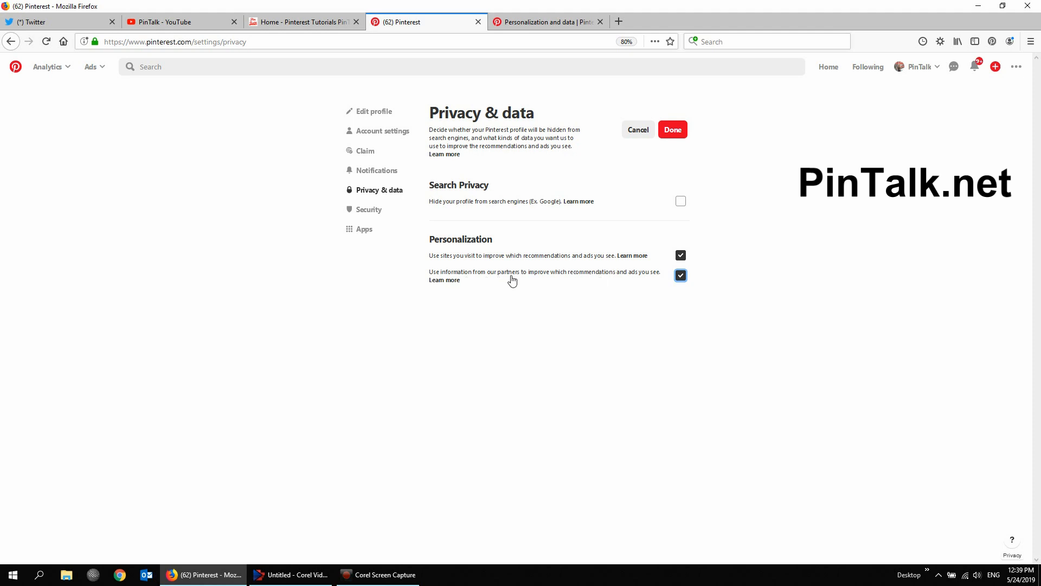
mouse_move(686, 296)
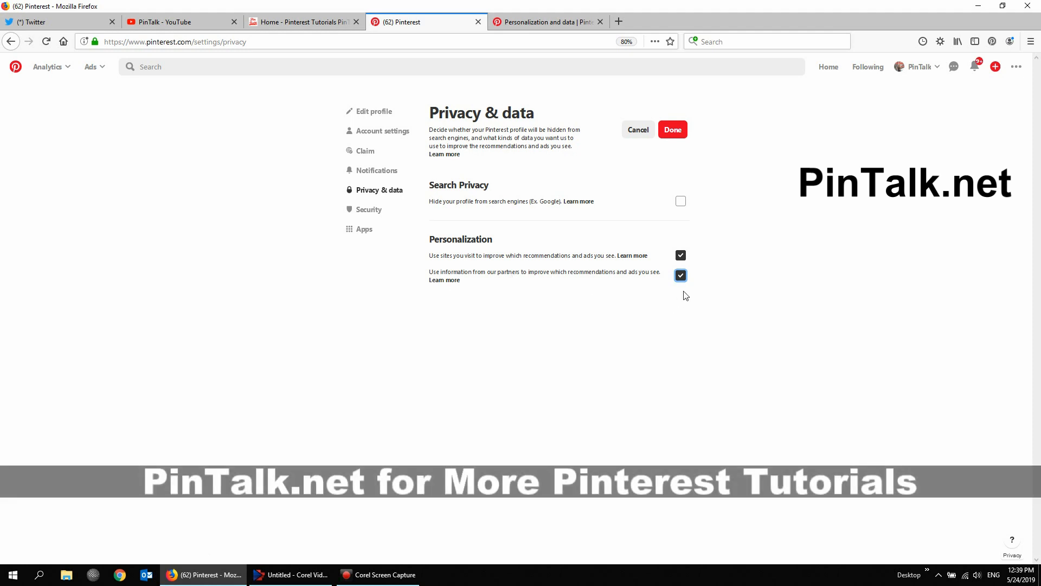
- Toggle the partner-information and visited-sites Personalization checkboxes again
left_click(680, 275)
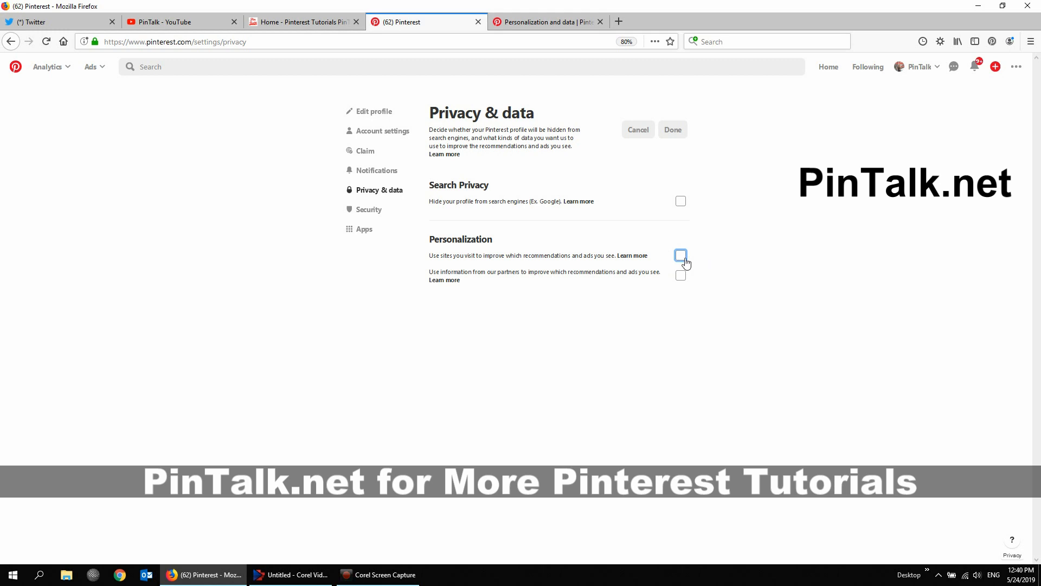
left_click(680, 255)
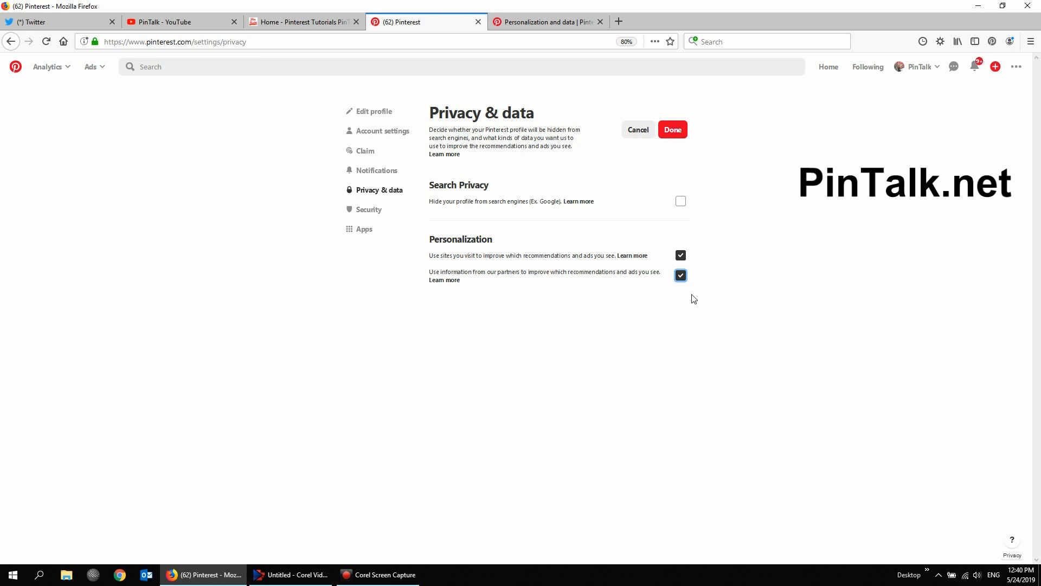
mouse_move(706, 289)
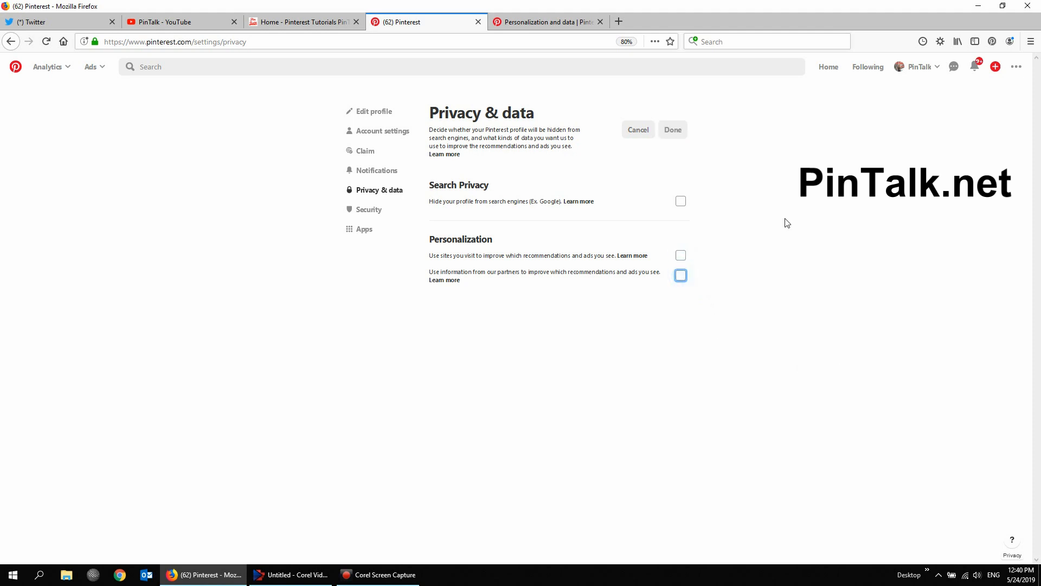
mouse_move(655, 146)
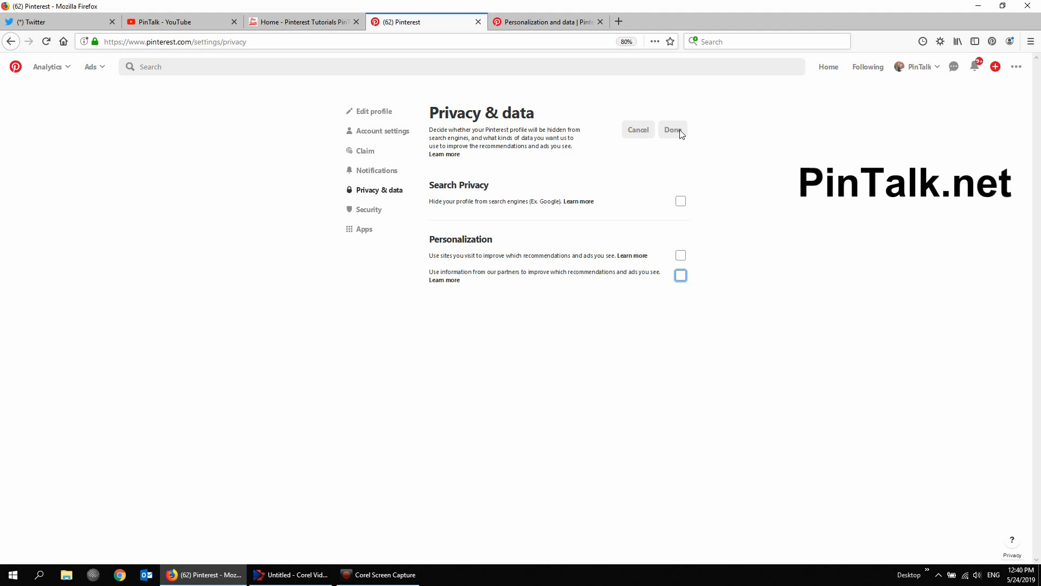
- Save both Personalization options as ticked, then switch to the PinTalk Twitter home feed
left_click(680, 255)
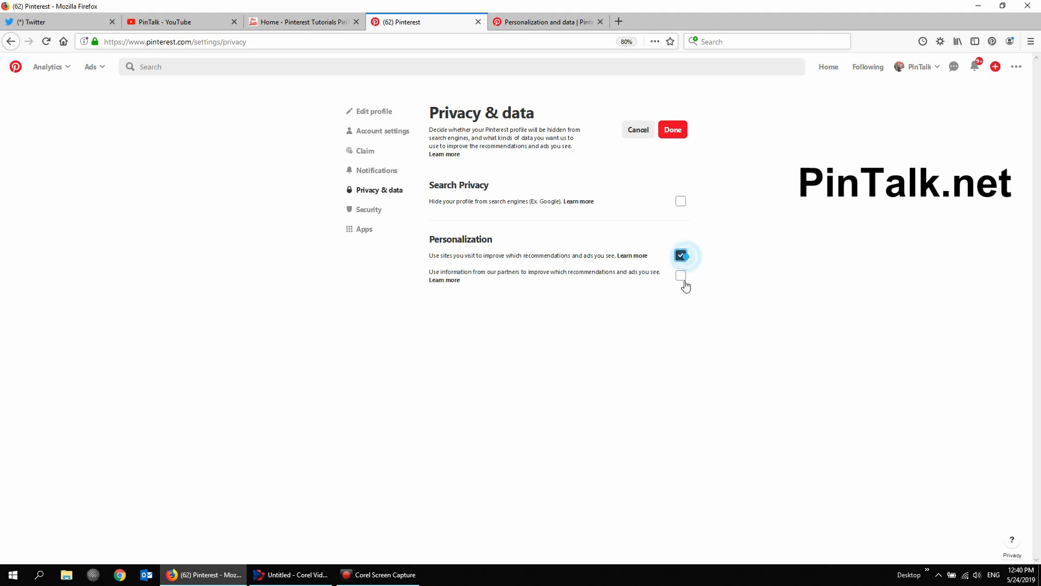
left_click(680, 275)
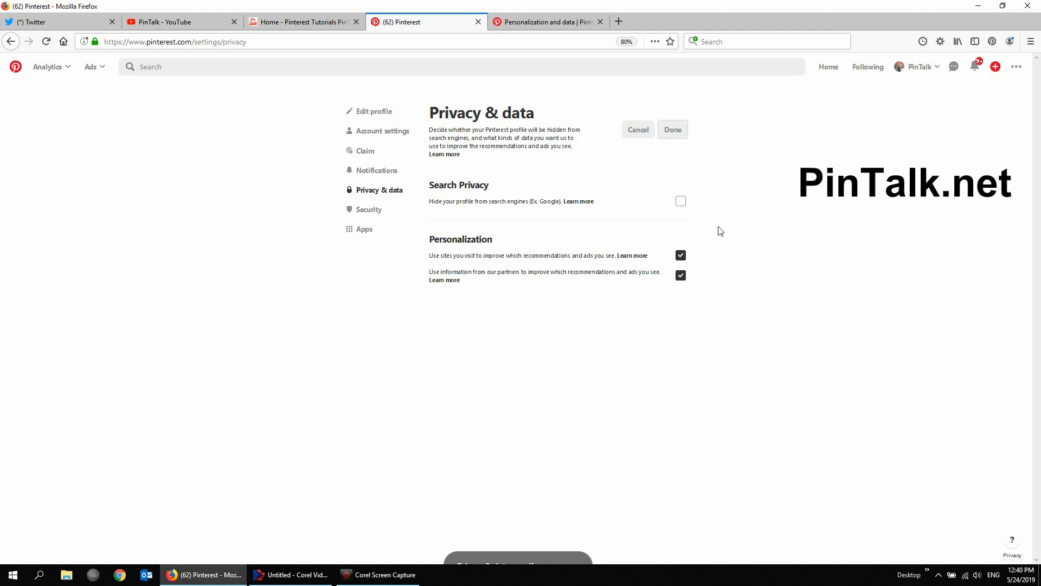
left_click(671, 130)
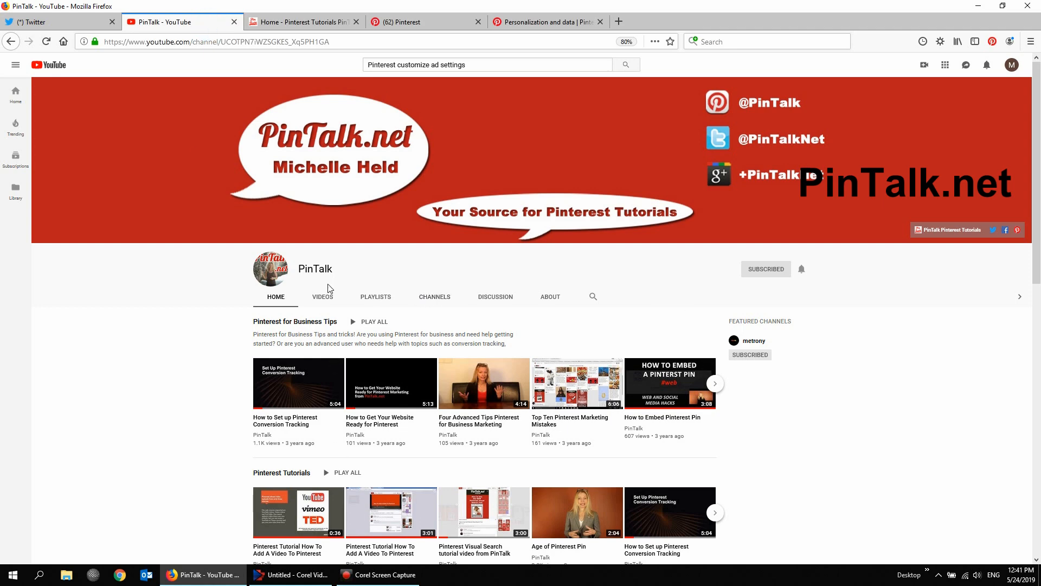
left_click(60, 22)
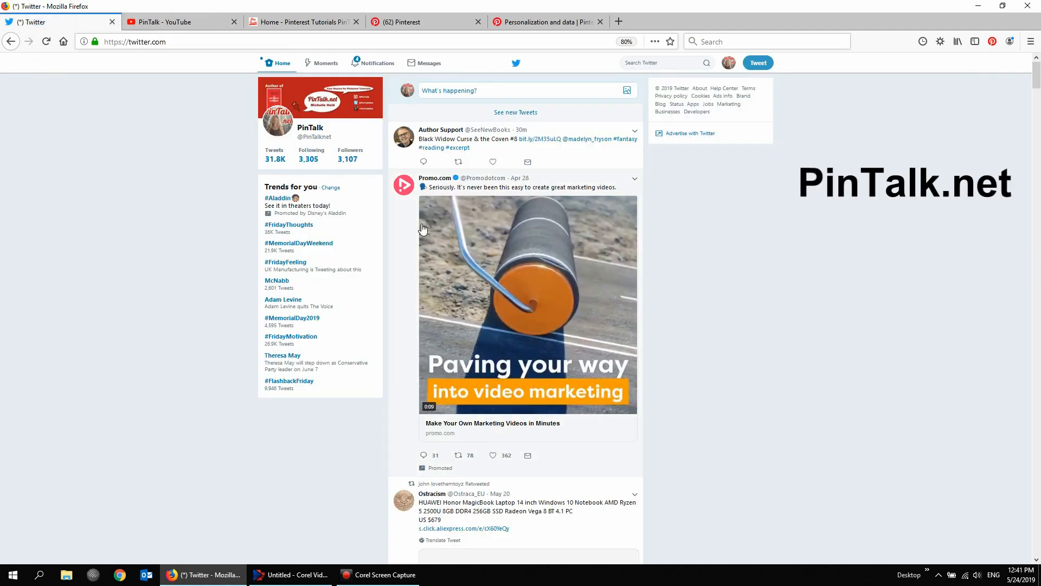